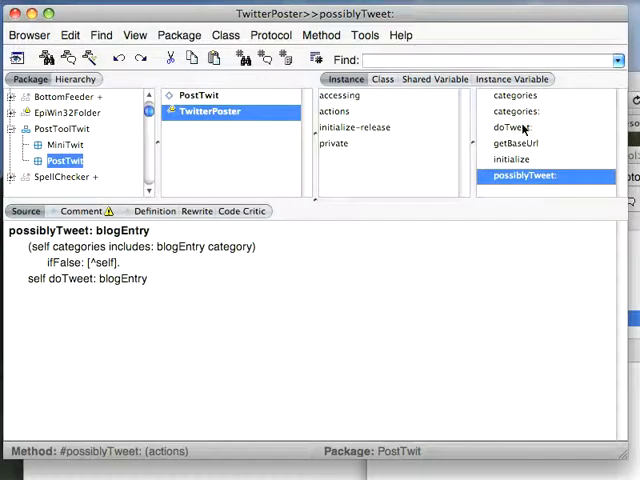
- Display the TwitterPoster doTweet: method source, which builds a URL and hashtagged tweet content
{"action": "left_click", "coordinate": [511, 127]}
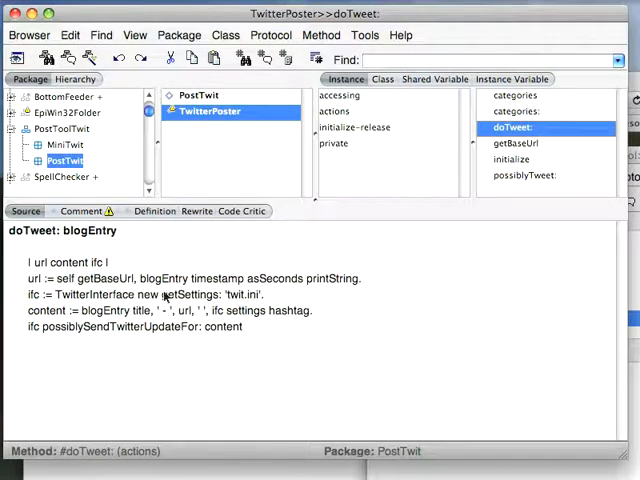
{"action": "mouse_move", "coordinate": [212, 303]}
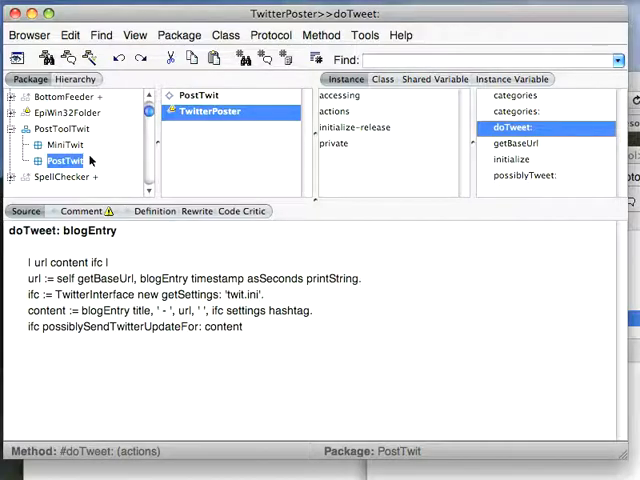
- Select the MiniTwit package and its TwitterInterface class to read the class comment
{"action": "left_click", "coordinate": [64, 144]}
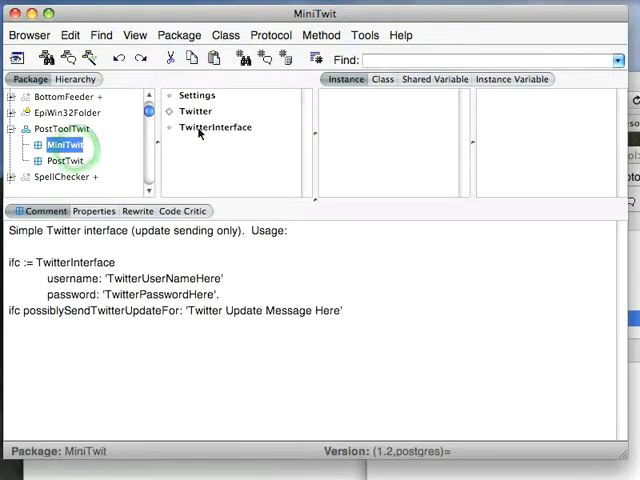
{"action": "left_click", "coordinate": [217, 127]}
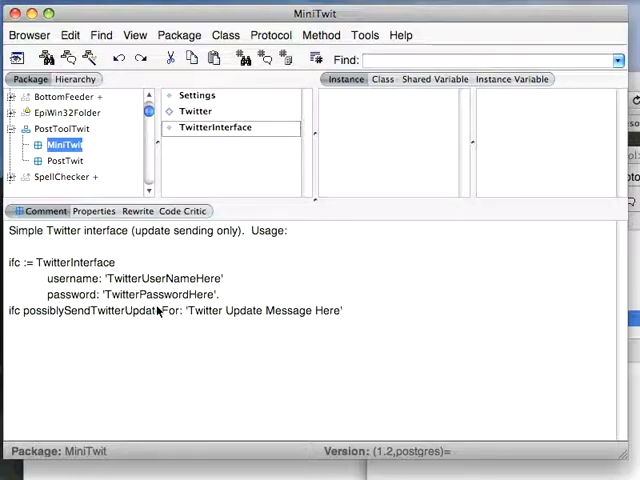
{"action": "left_click", "coordinate": [216, 127]}
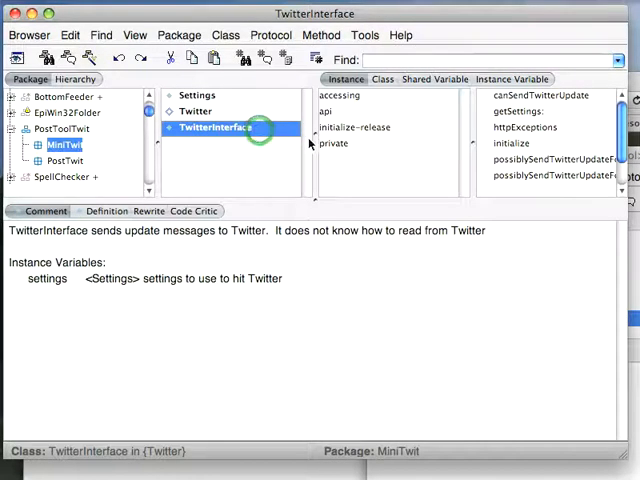
- Display the possiblySendTwitterUpdateFor: source, which posts updates via HttpClient in a forked block
{"action": "left_click", "coordinate": [557, 159]}
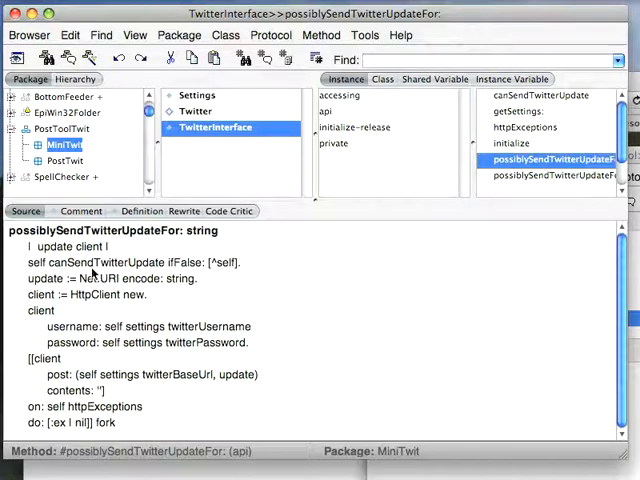
{"action": "mouse_move", "coordinate": [105, 292]}
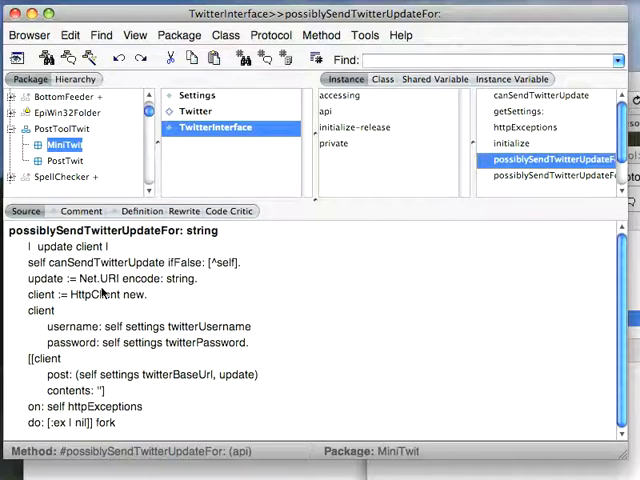